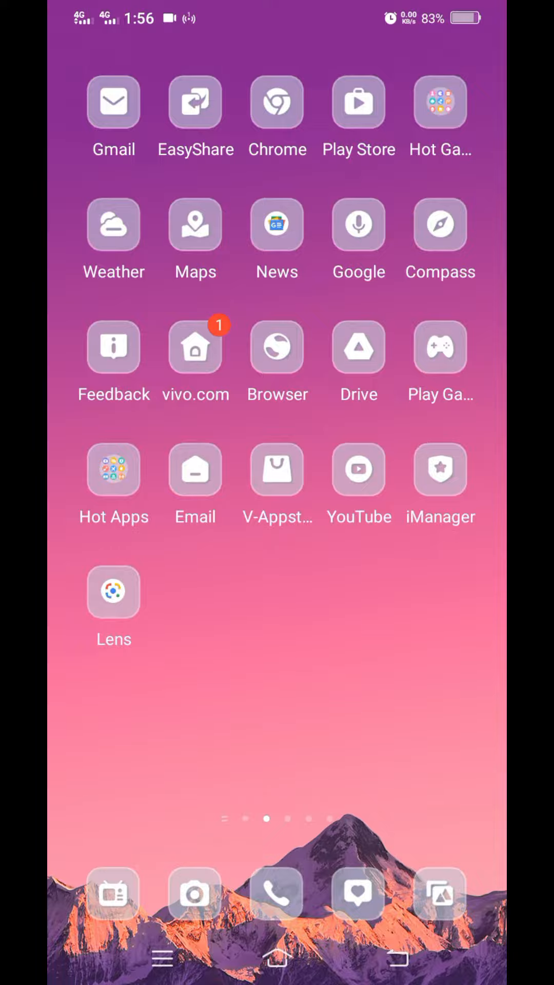
# - Split the screen with YouTube on top and Chrome's Google search below, then return home
pyautogui.click(359, 470)
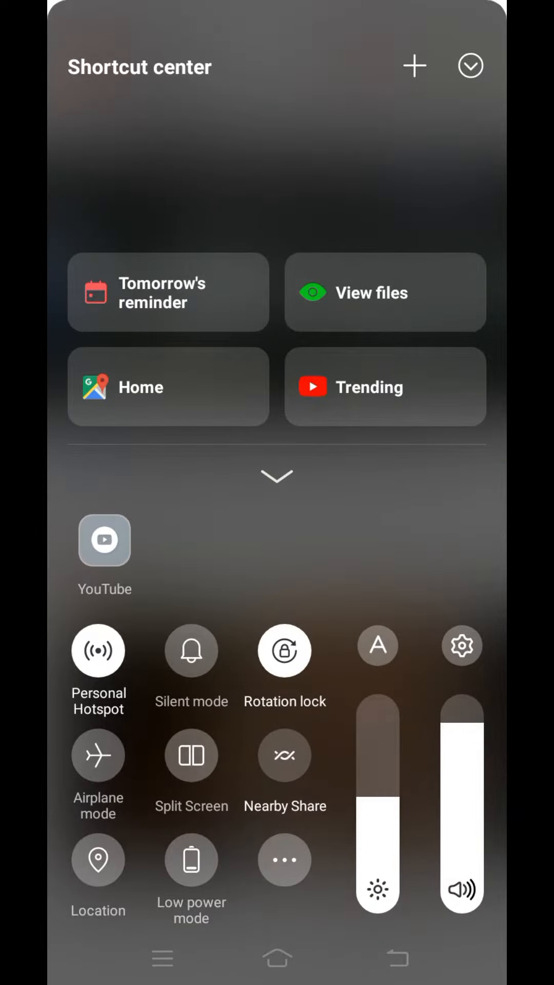
pyautogui.click(105, 541)
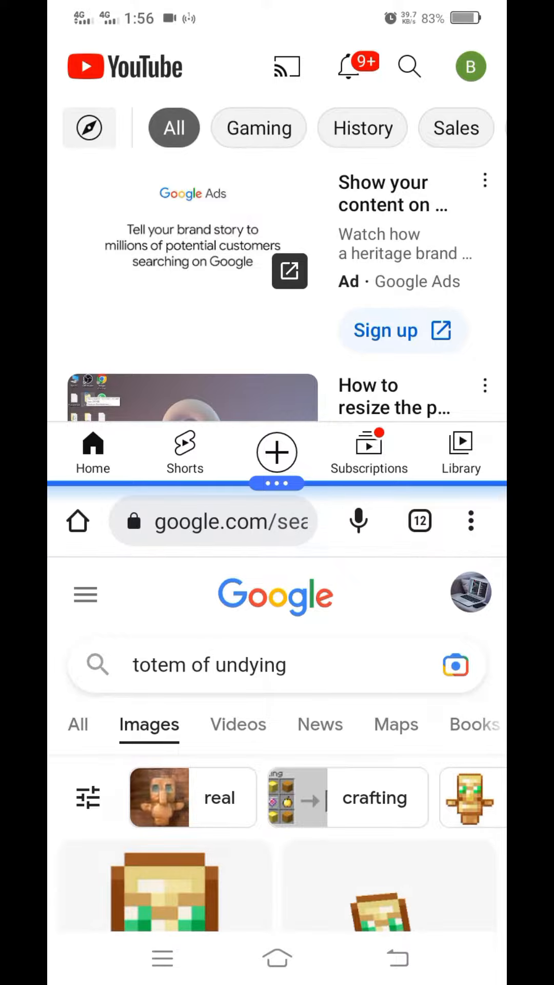
pyautogui.scroll(-3)
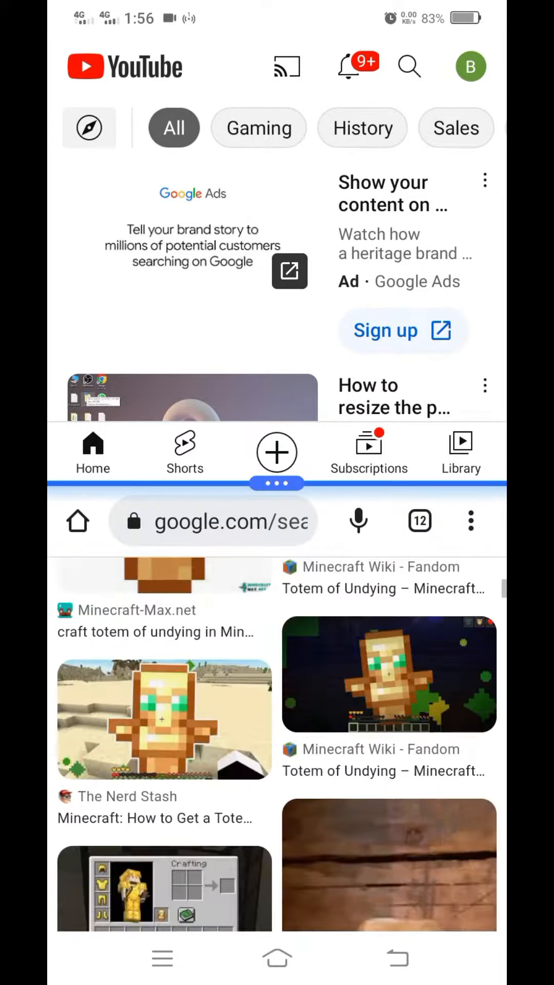
pyautogui.press('home')
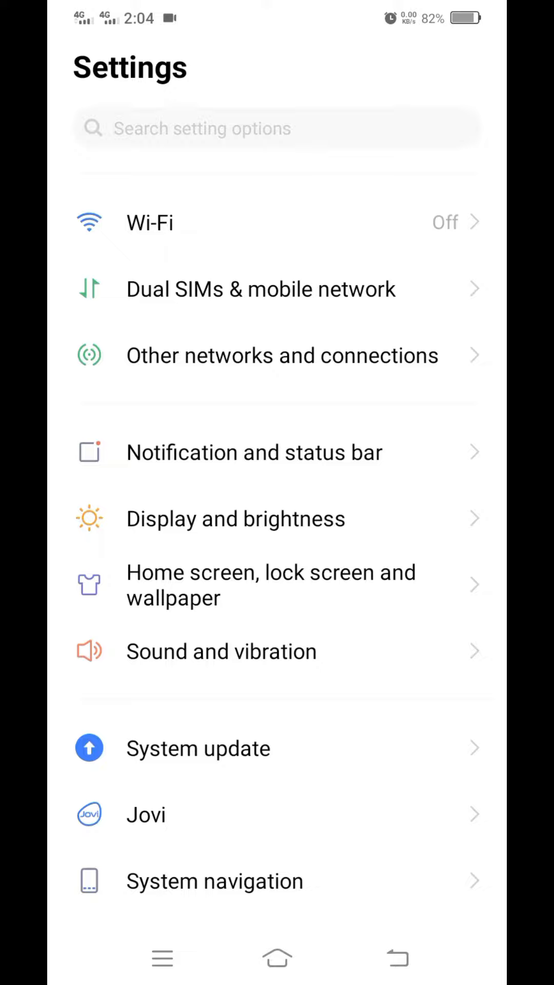
# - Enable the three-finger downward slide gesture under Manual screen-split in Smart split settings
pyautogui.scroll(-3)
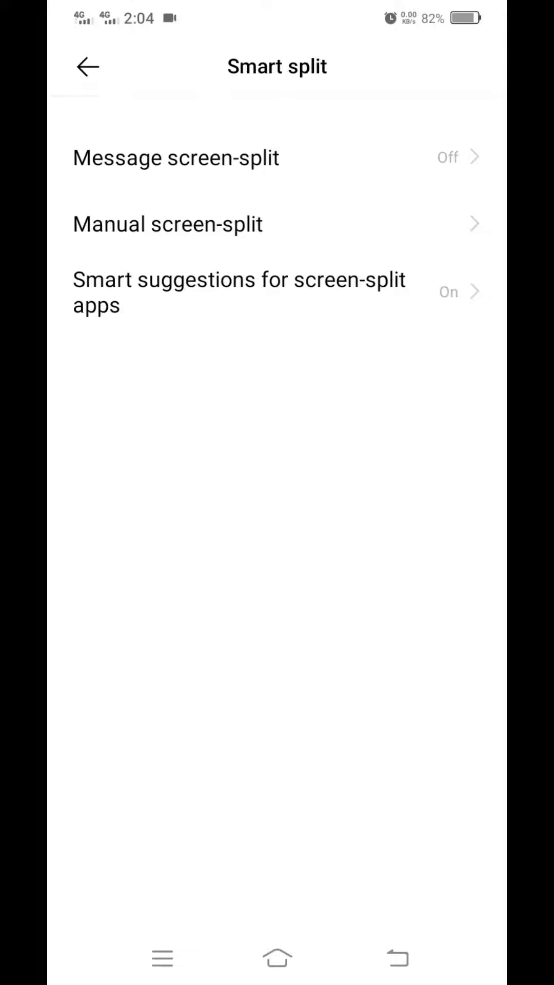
pyautogui.click(167, 224)
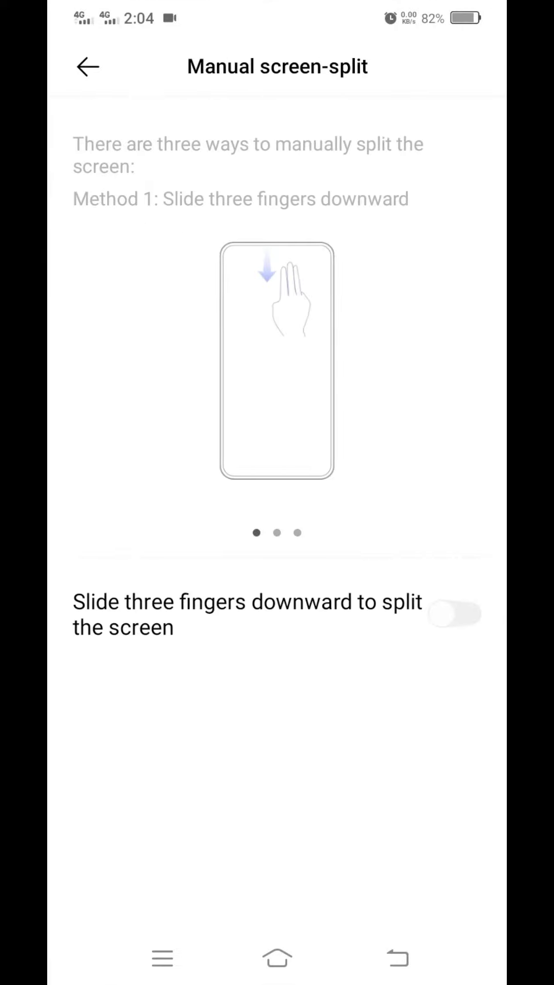
pyautogui.click(453, 614)
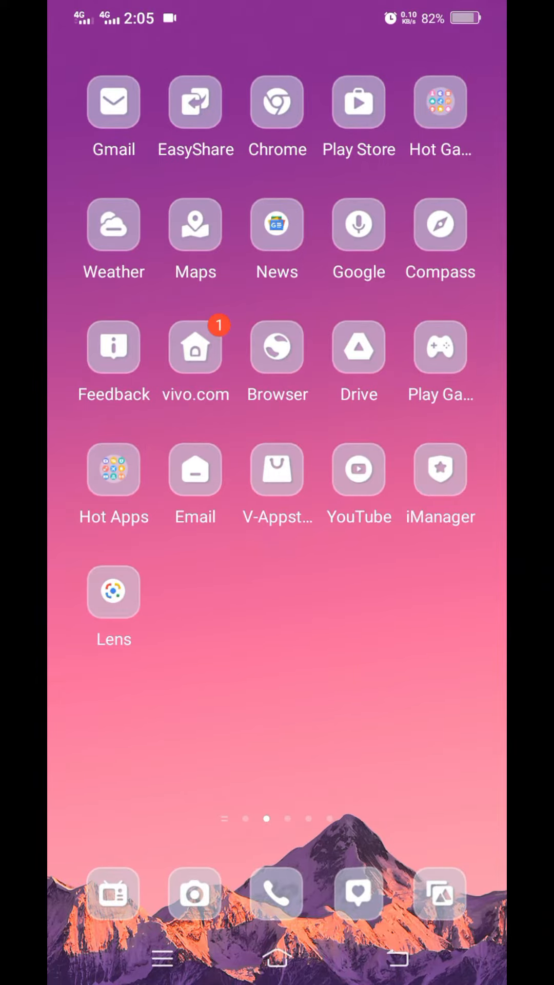
# - Split YouTube over Chrome via the three-finger gesture and drag the divider down to enlarge YouTube
pyautogui.click(358, 470)
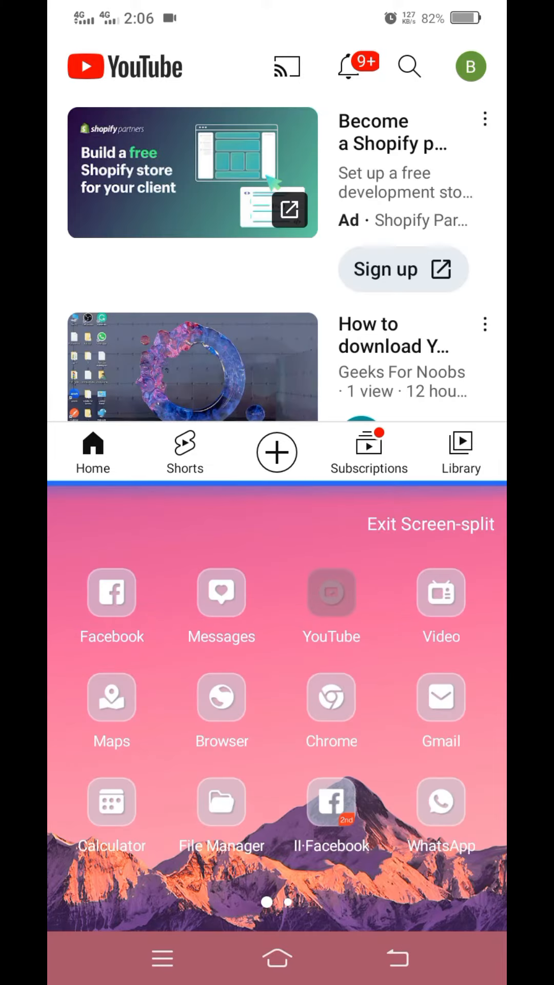
pyautogui.click(276, 451)
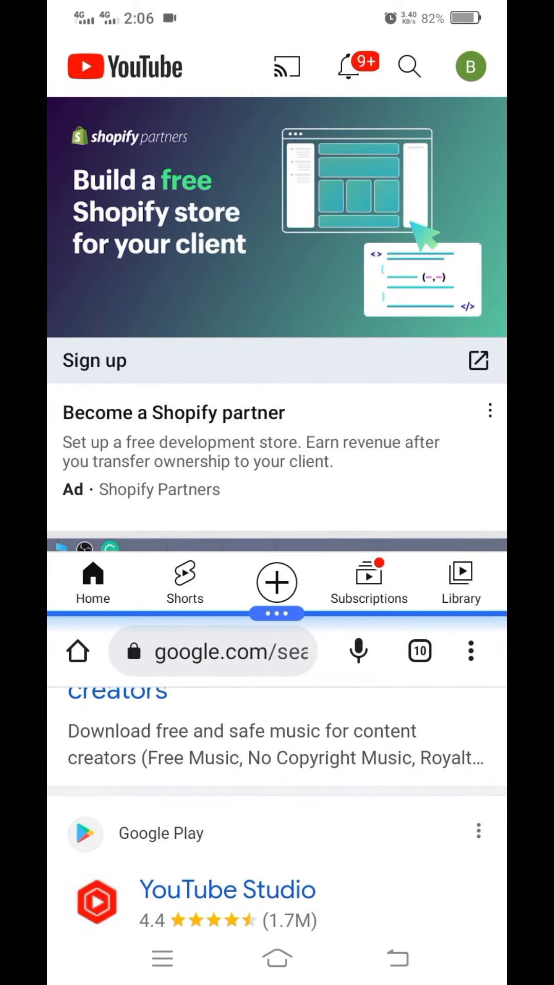
pyautogui.scroll(-3)
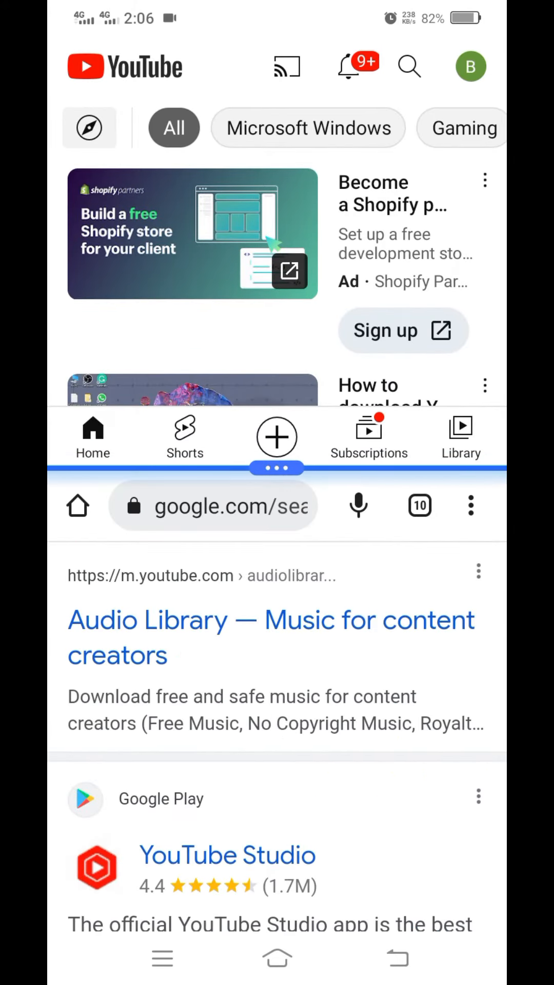
pyautogui.scroll(-3)
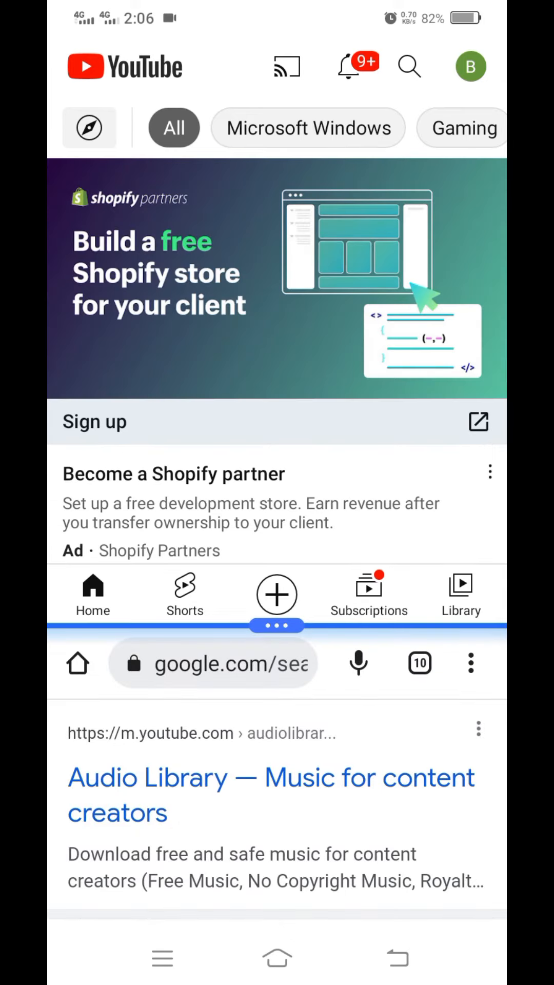